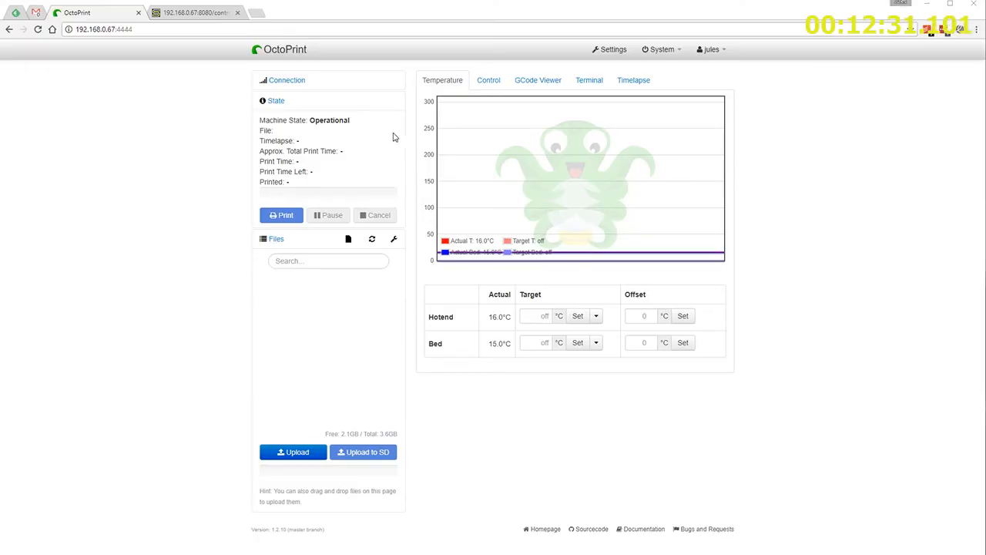
Send the M81 power-off G-code command to the printer from the Terminal console
click(589, 80)
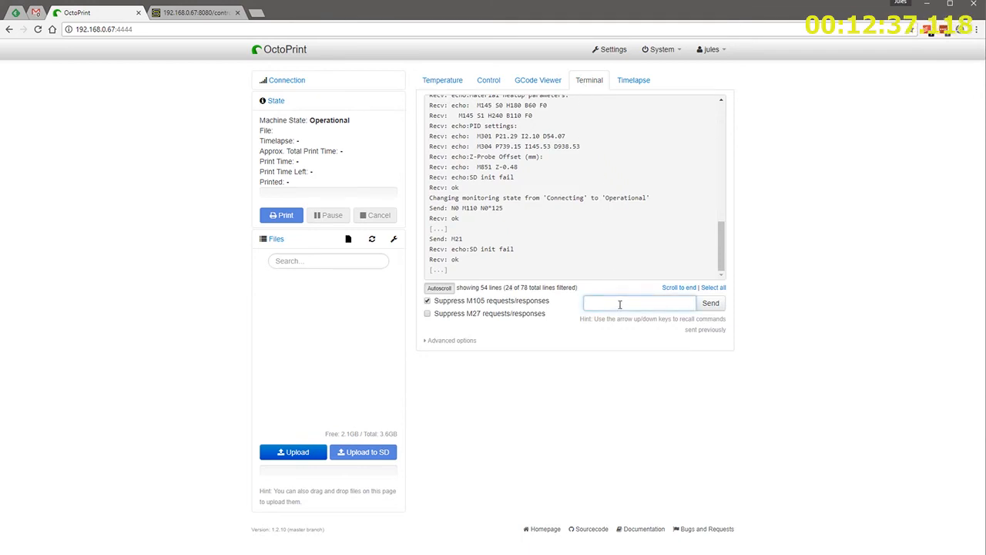
text(M81)
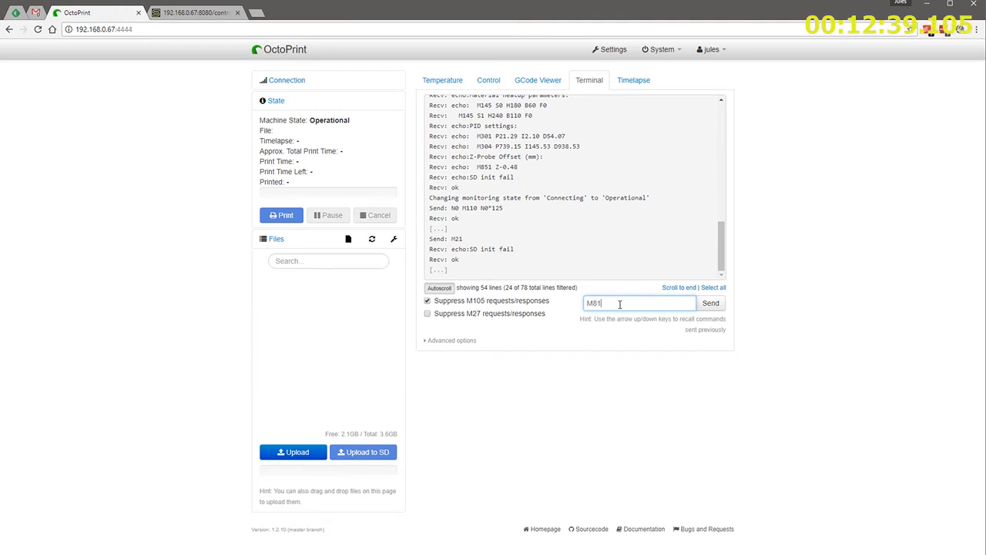
click(710, 302)
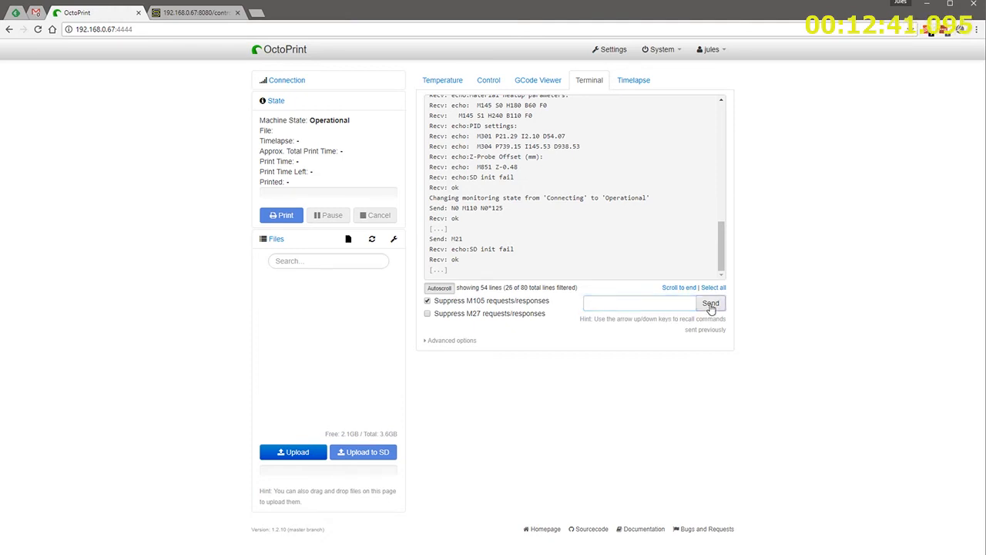